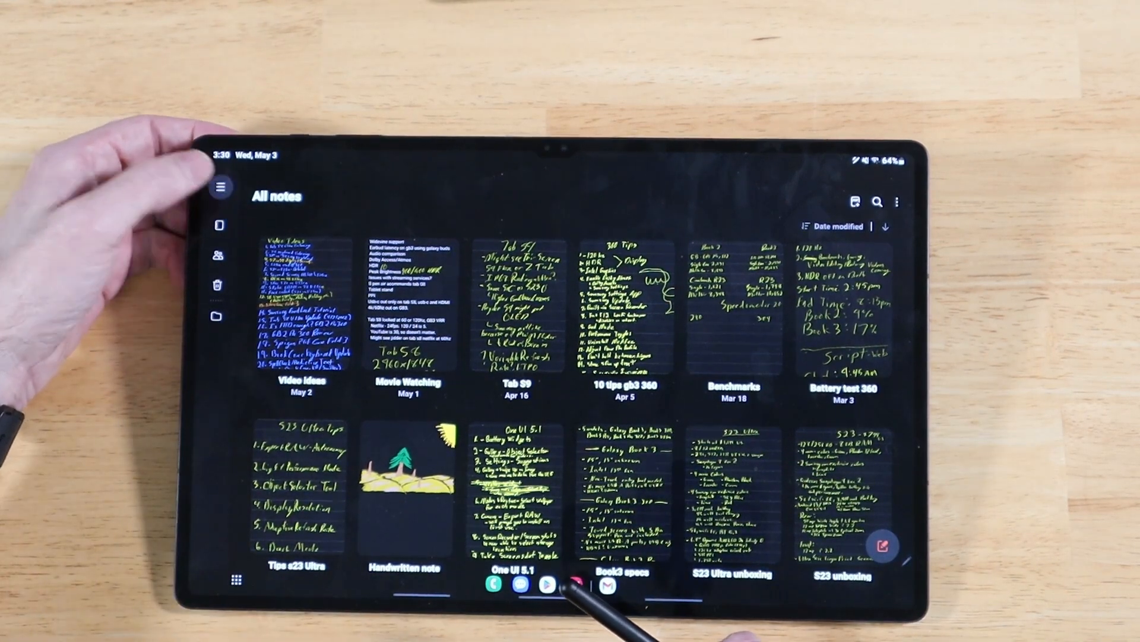
Reach the Sync to Microsoft OneNote settings from the All notes menu, with syncing on.
click(221, 188)
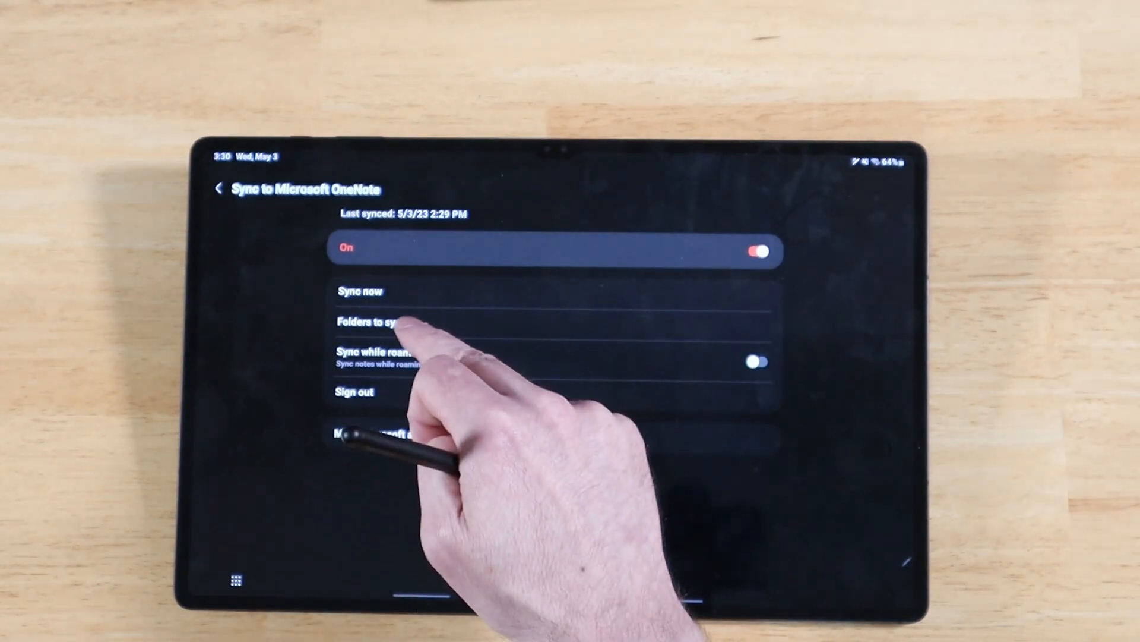
click(372, 319)
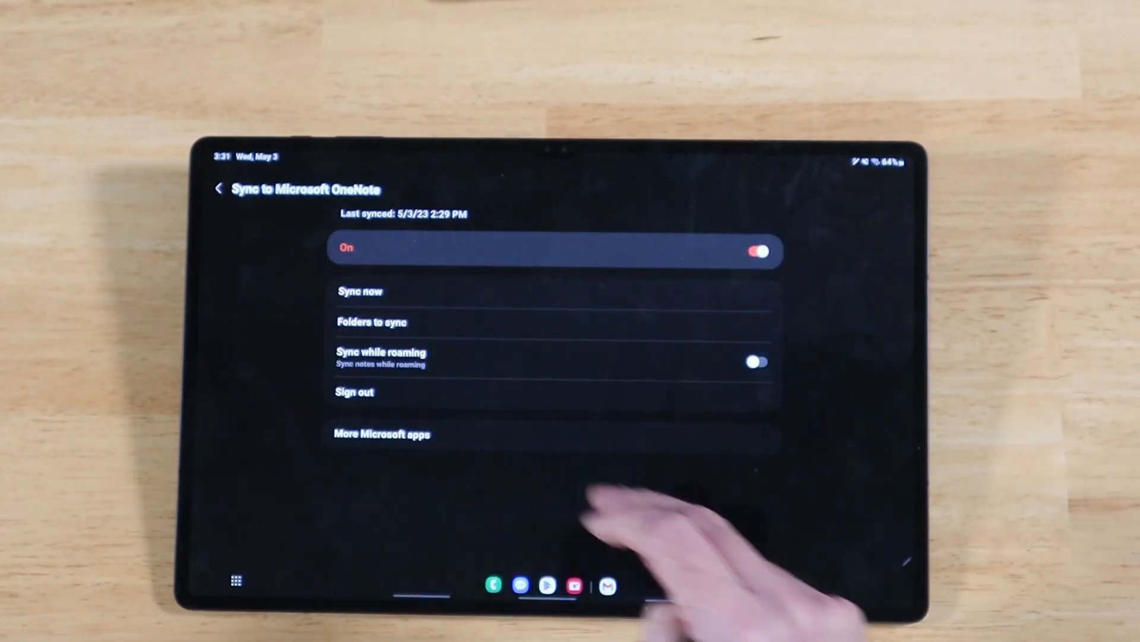
click(218, 189)
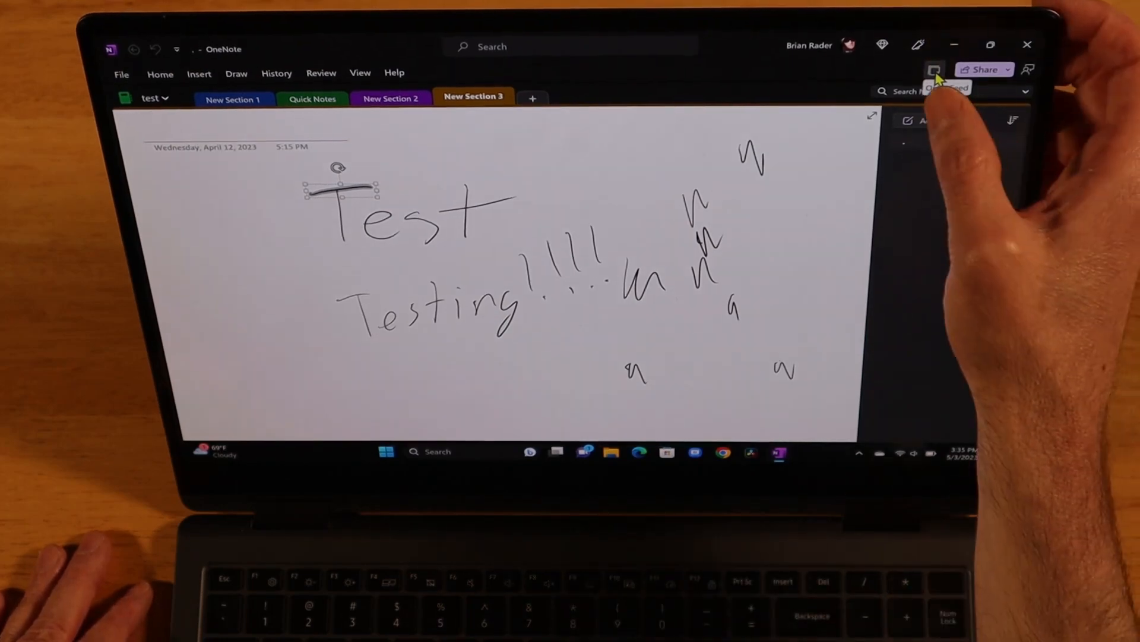
Show the Feed pane and start the account sign-in so synced notes can load.
click(935, 70)
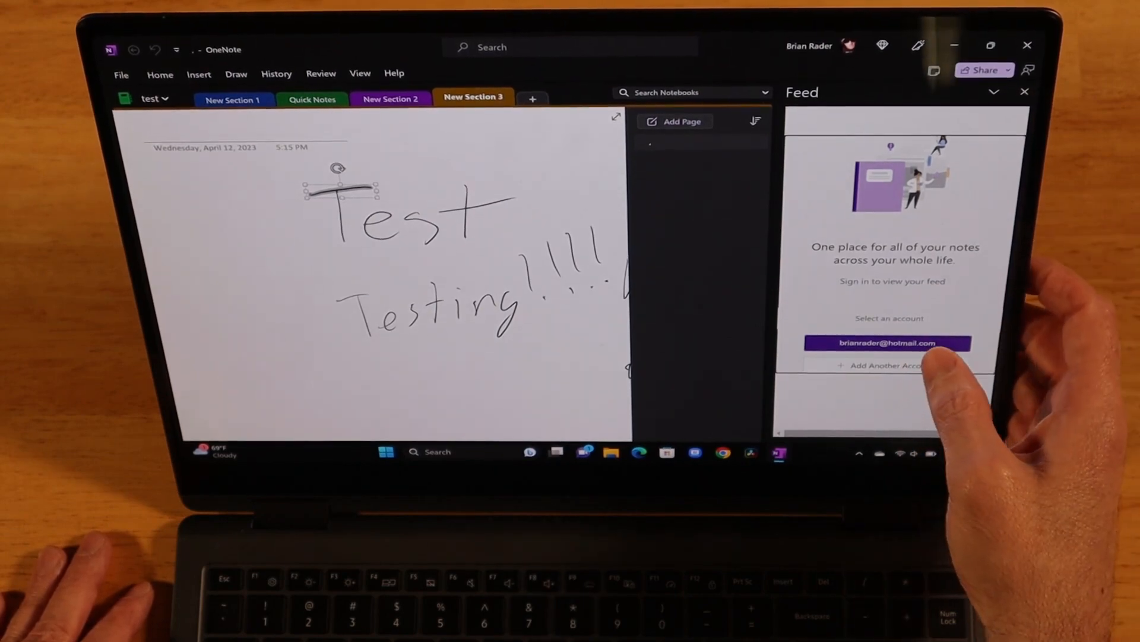
click(886, 342)
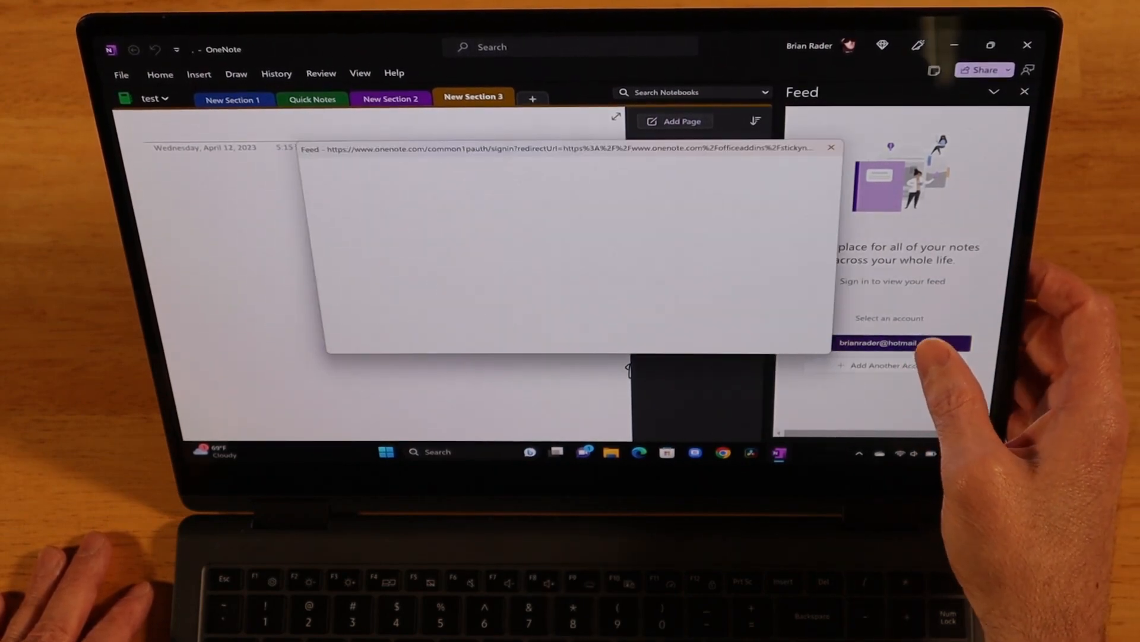
click(902, 342)
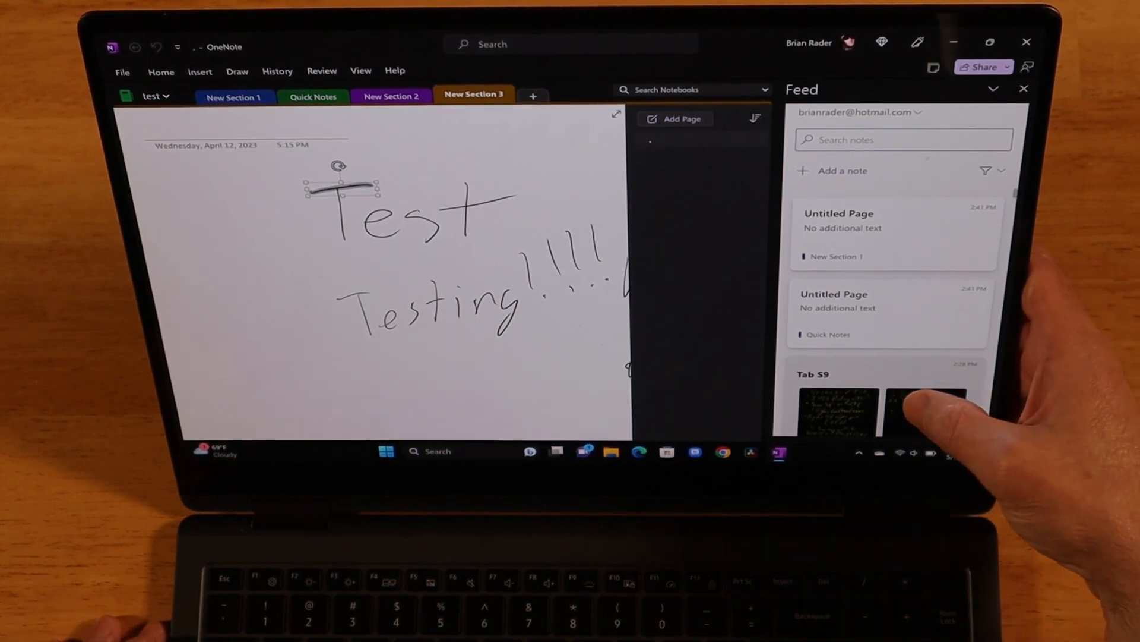
Scroll the Feed pane down to the synced Samsung Notes handwritten entries.
scroll(down, 3)
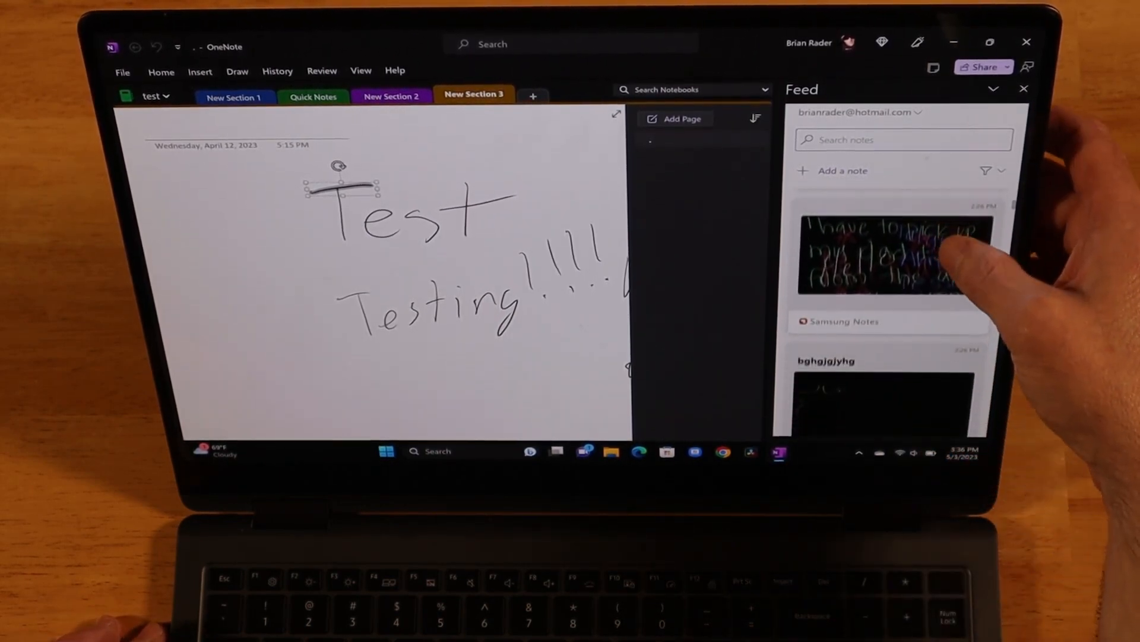
scroll(down, 3)
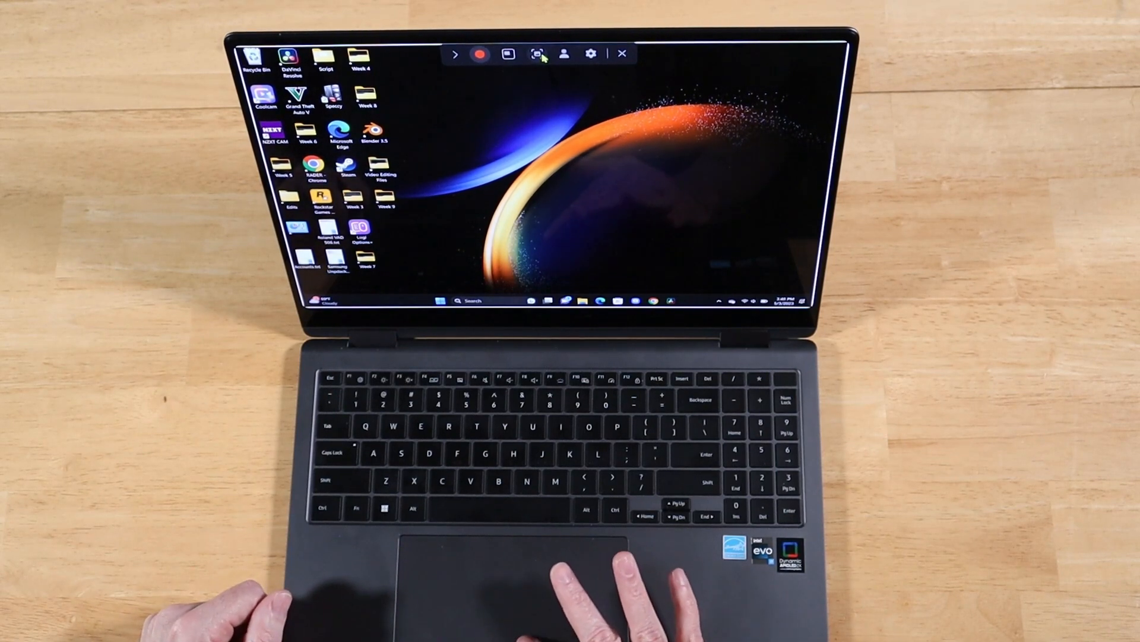
click(590, 54)
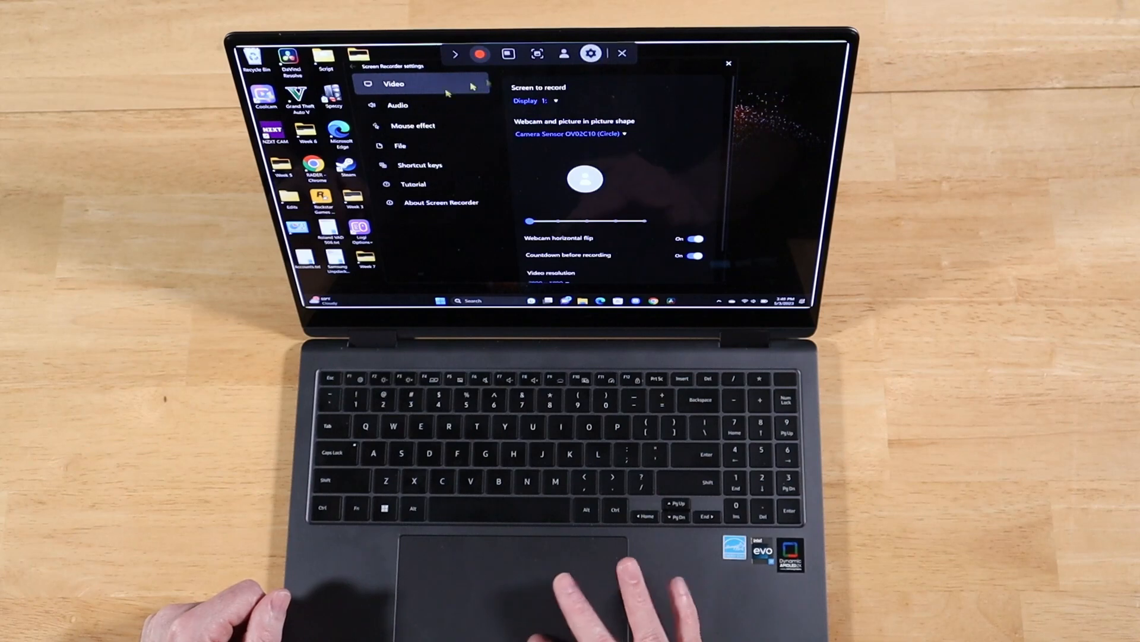
click(399, 145)
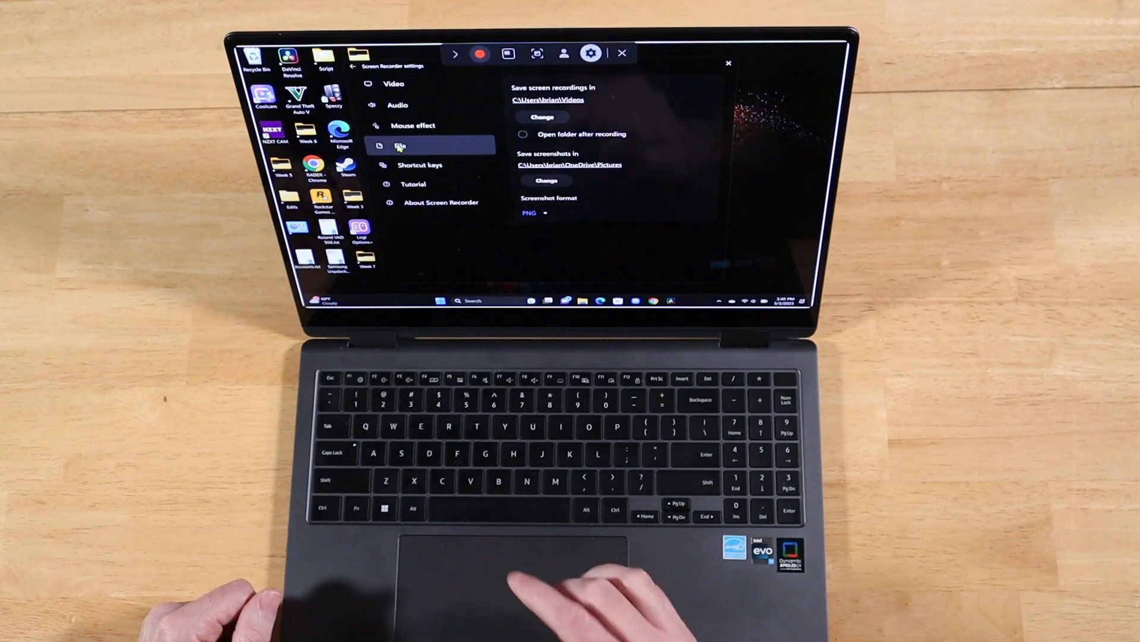
click(728, 63)
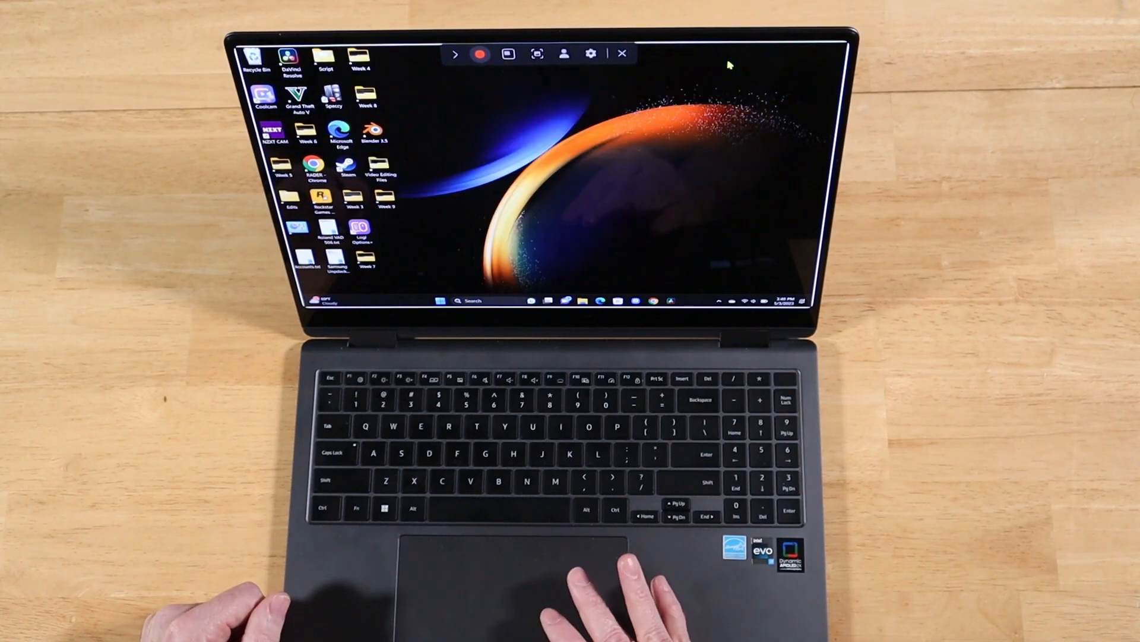